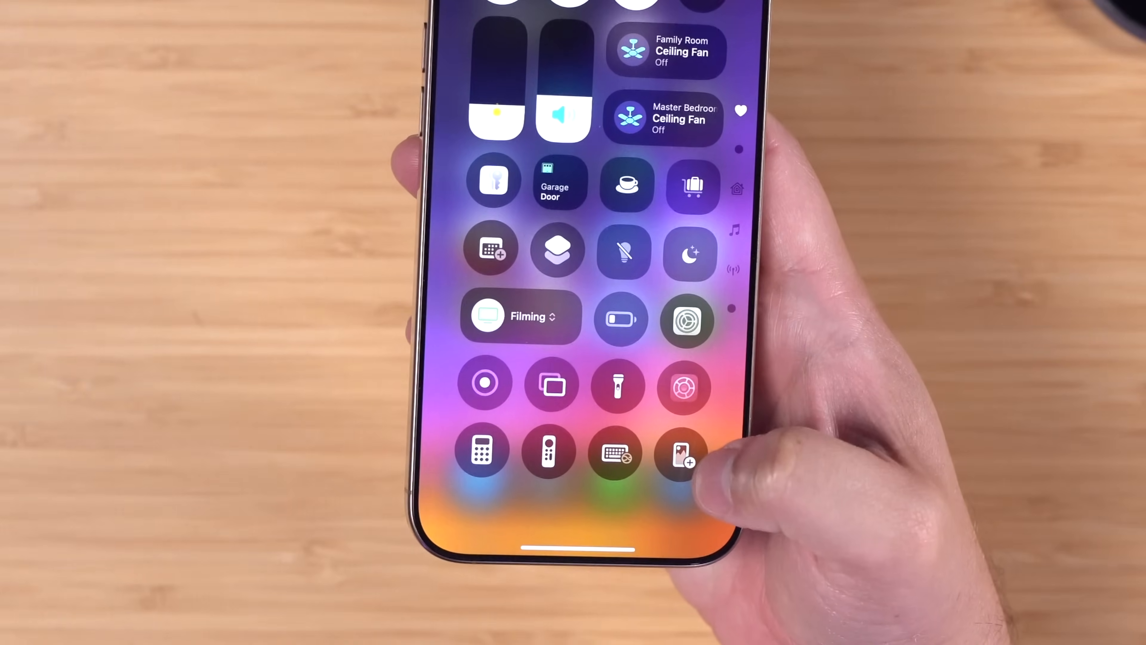
# Frame the IMG_2099 home-screen screenshot in an iPhone mockup via Control Center, then dismiss the preview.
pyautogui.click(679, 451)
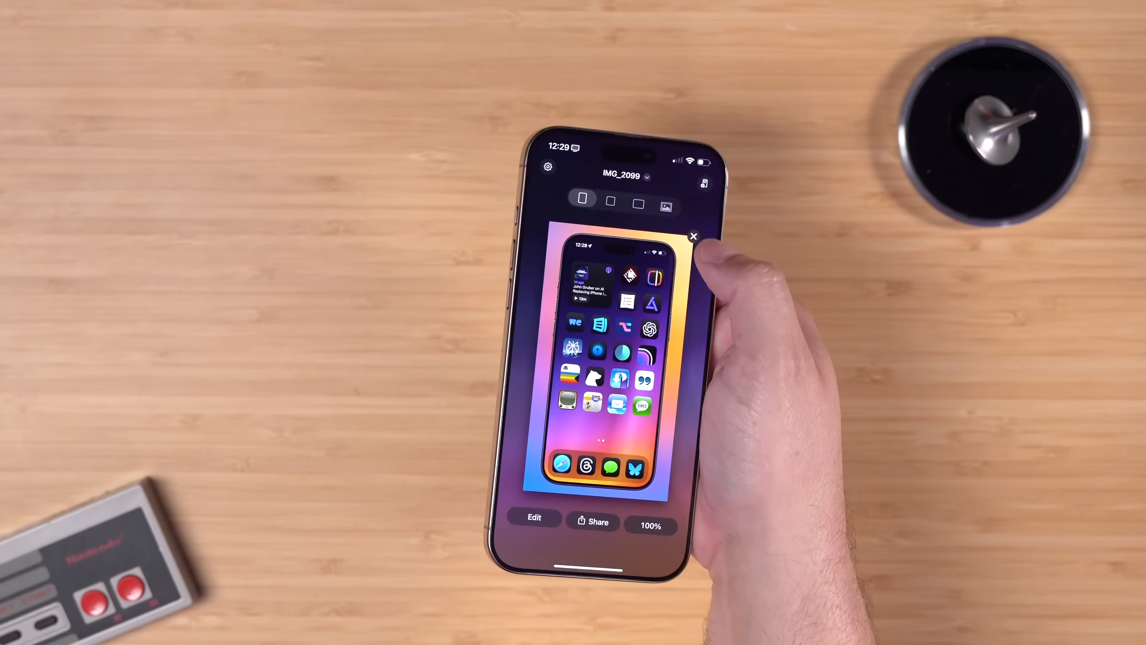
pyautogui.click(664, 203)
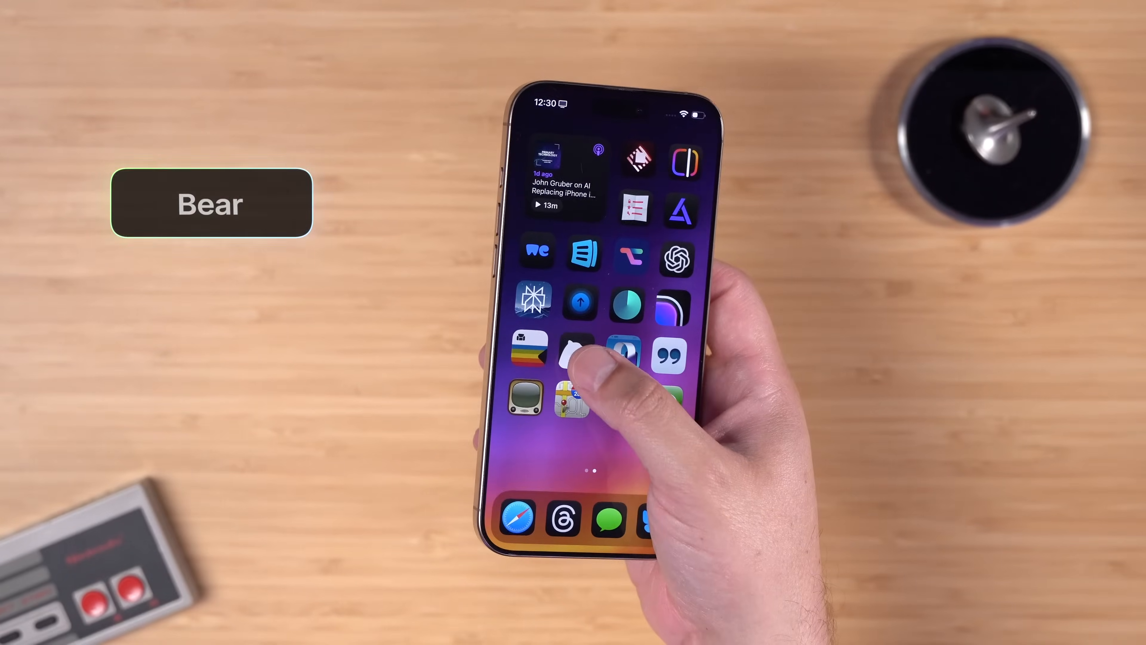
pyautogui.click(573, 350)
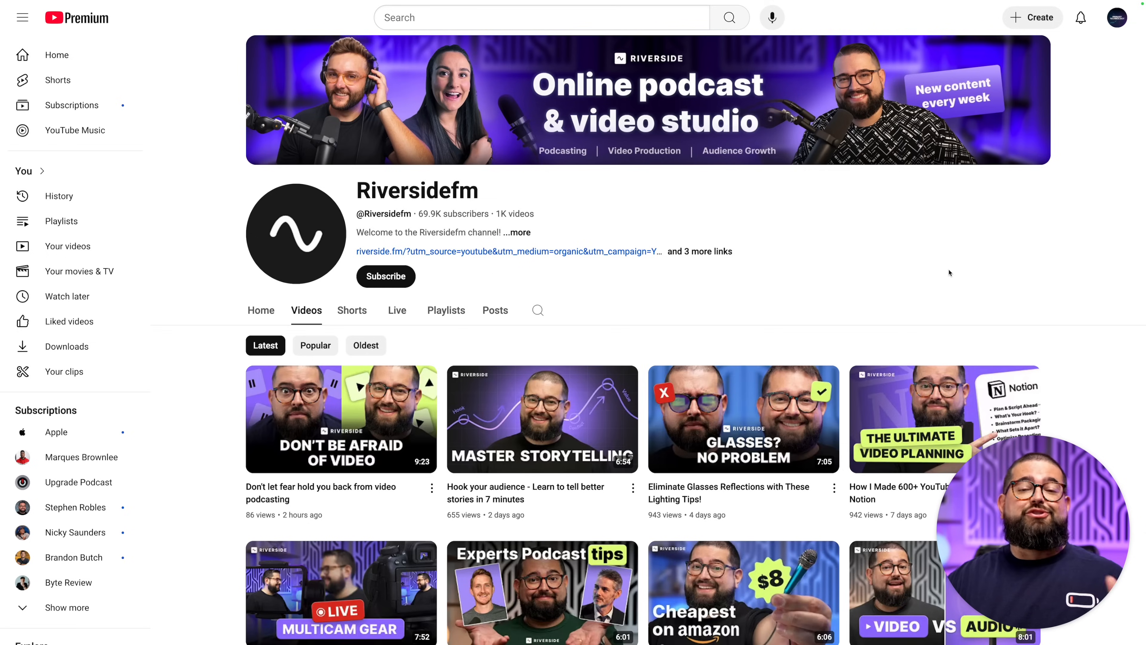
# Scroll down the Riversidefm Videos tab to older uploads like pro video setups and Gary Vee strategy.
pyautogui.scroll(-3)
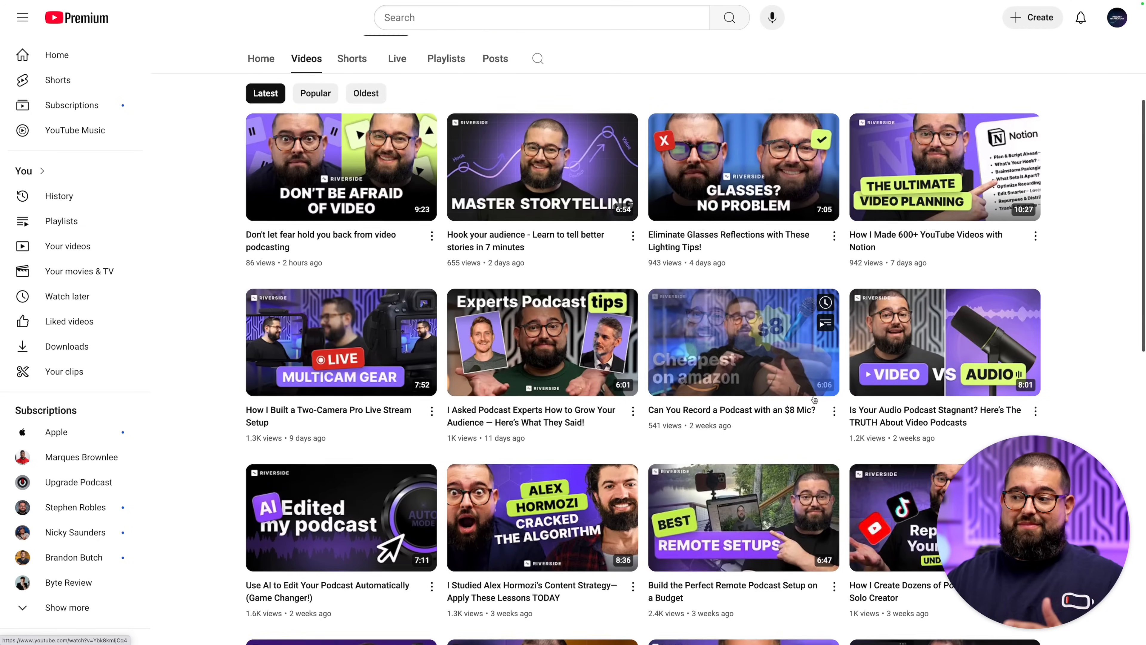
pyautogui.scroll(-3)
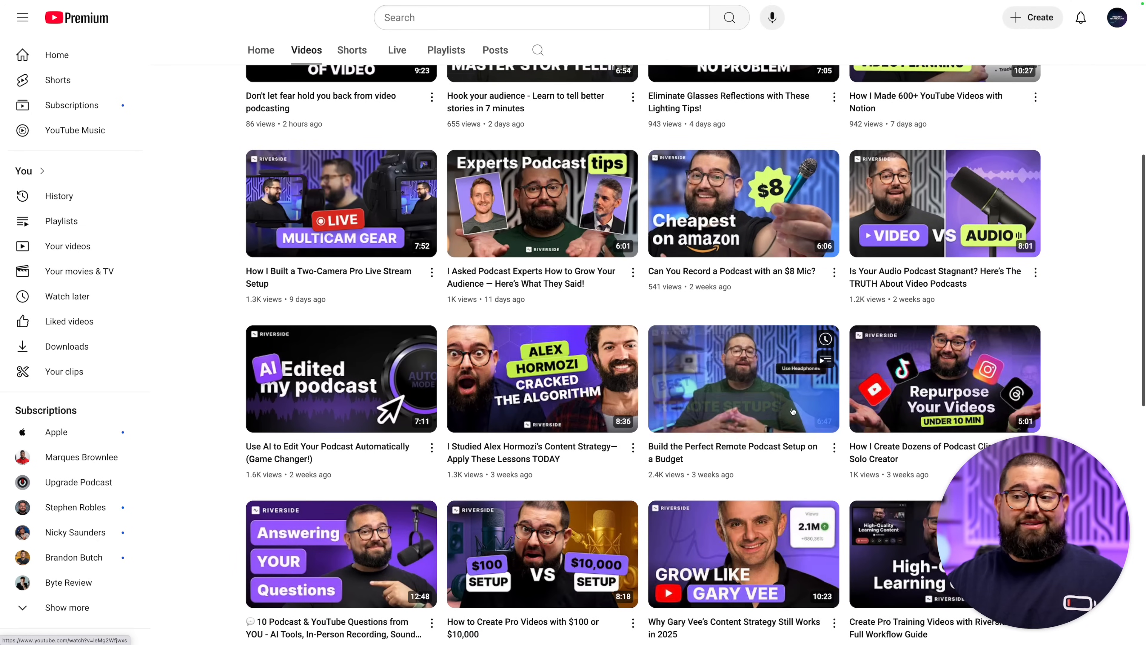